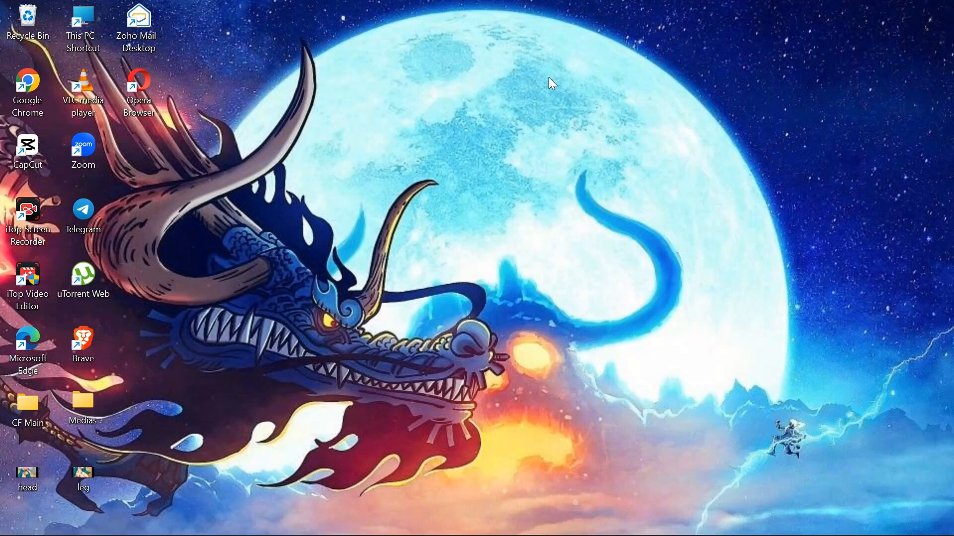
{"action": "mouse_move", "coordinate": [651, 57]}
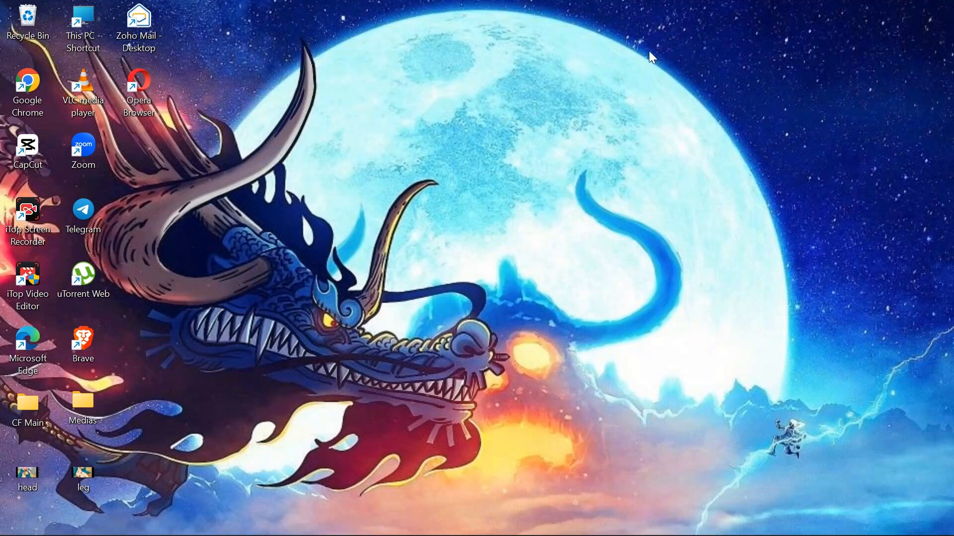
{"action": "mouse_move", "coordinate": [468, 54]}
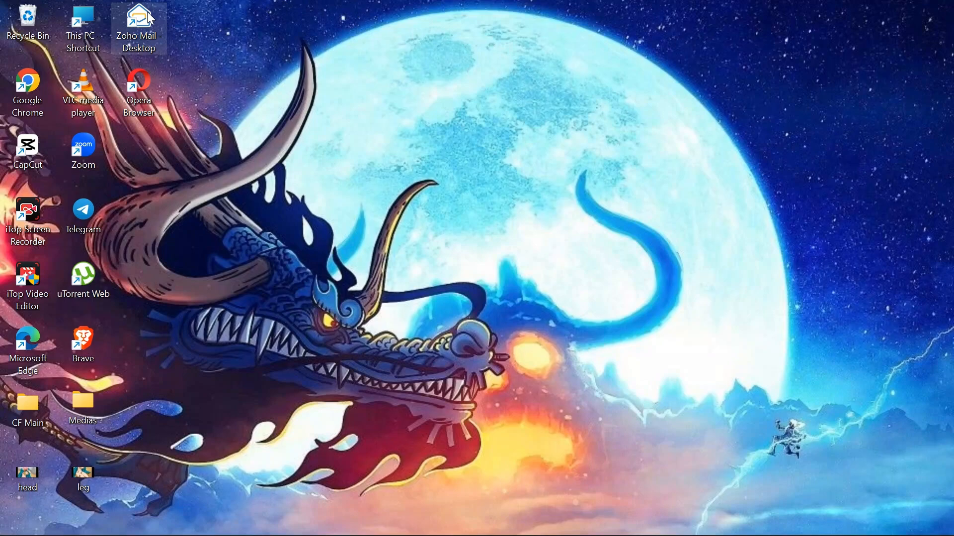
Launch Zoho Mail - Desktop and open My Account from the profile avatar
{"action": "double_click", "coordinate": [139, 22]}
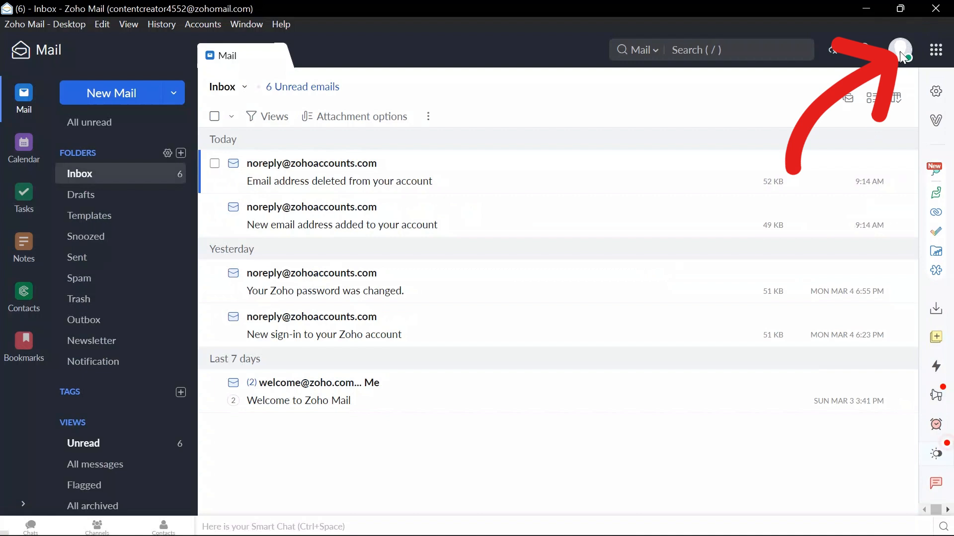
{"action": "left_click", "coordinate": [900, 49]}
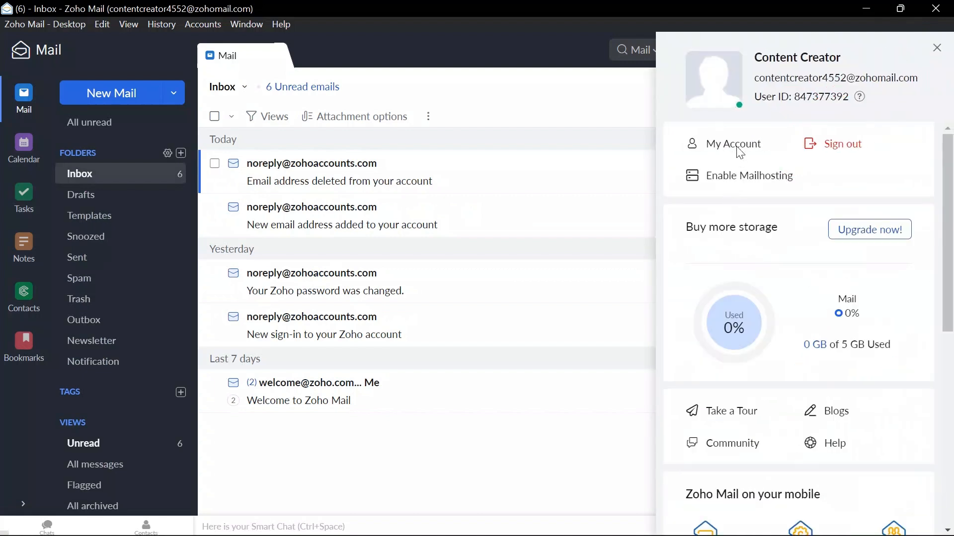
{"action": "left_click", "coordinate": [733, 144]}
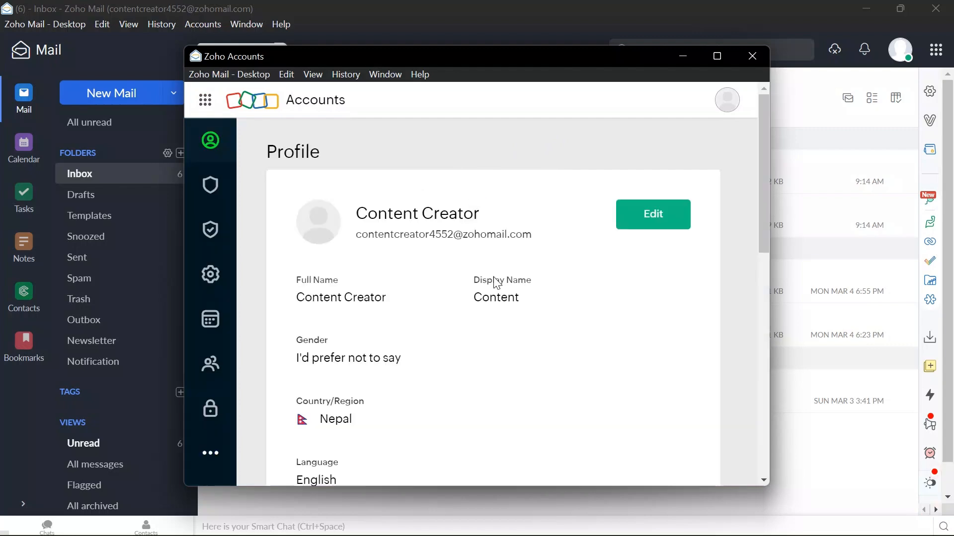
Start adding a new address from the My Email Addresses section
{"action": "scroll", "scroll_direction": "down", "scroll_amount": 3}
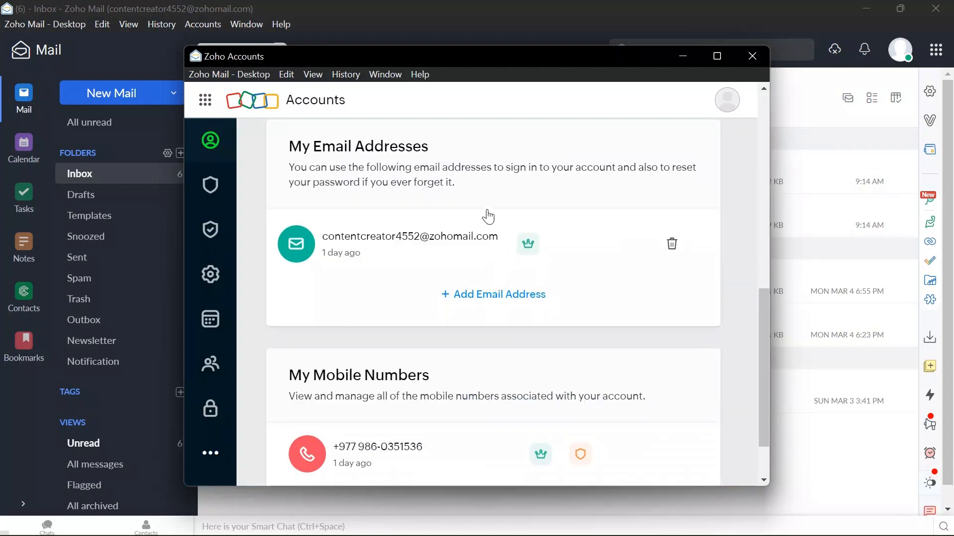
{"action": "double_click", "coordinate": [340, 146]}
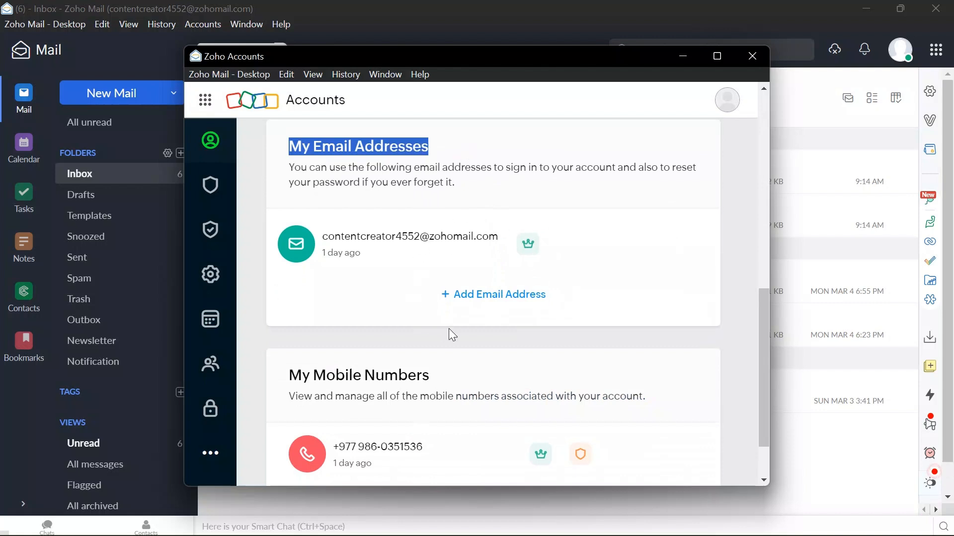
{"action": "left_click", "coordinate": [493, 295]}
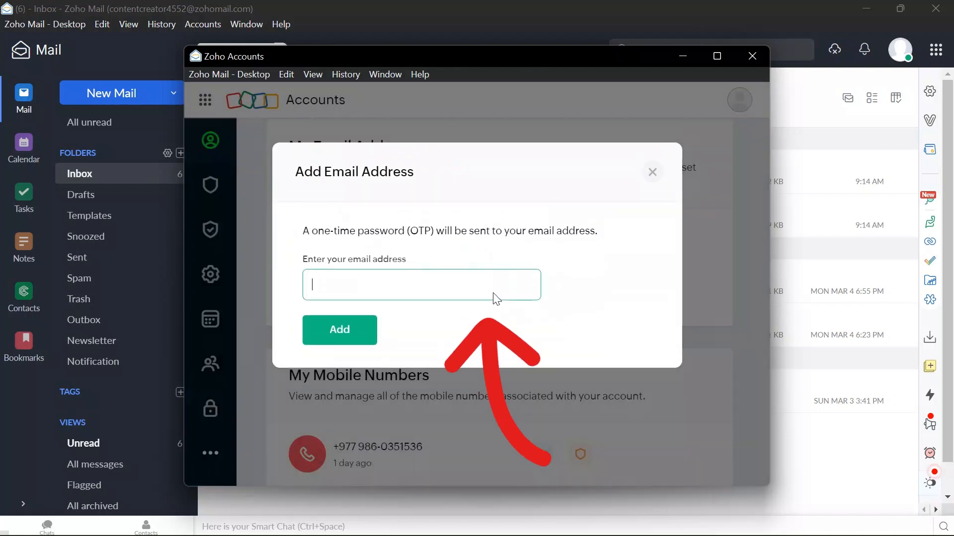
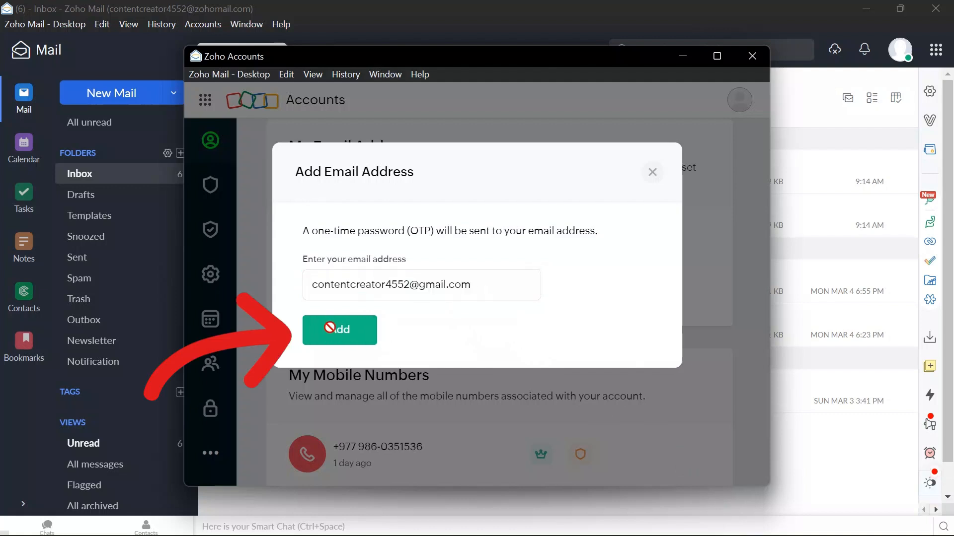
{"action": "left_click", "coordinate": [339, 330]}
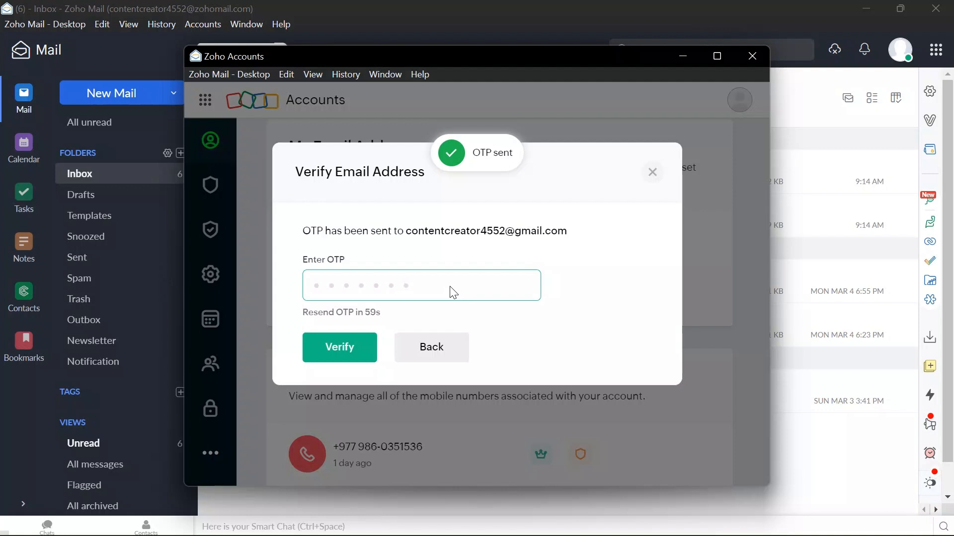
{"action": "left_click", "coordinate": [422, 285]}
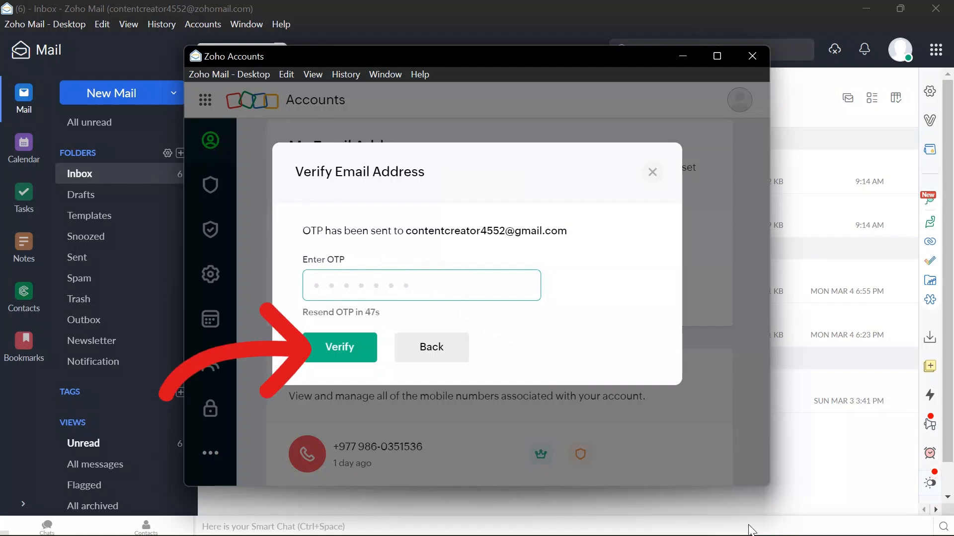
{"action": "left_click", "coordinate": [340, 348]}
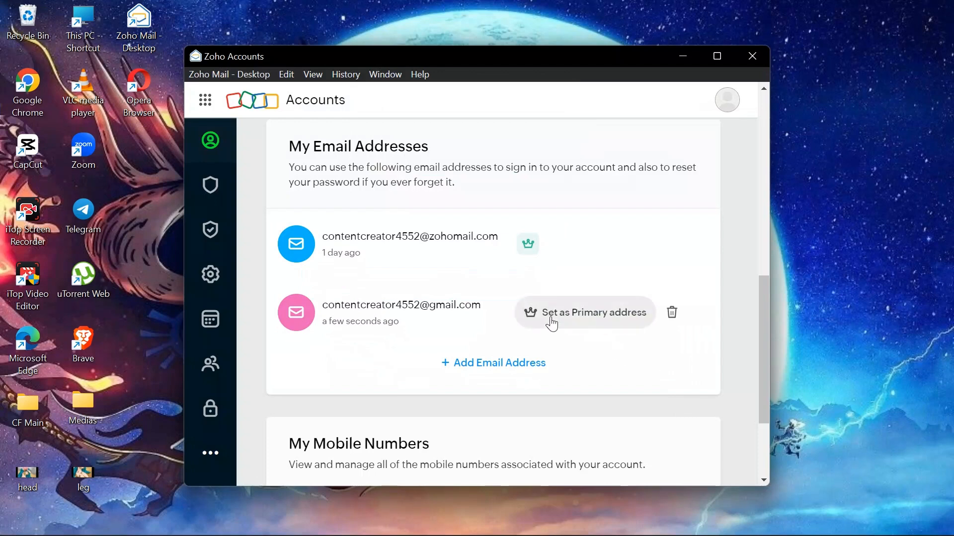
{"action": "mouse_move", "coordinate": [508, 298]}
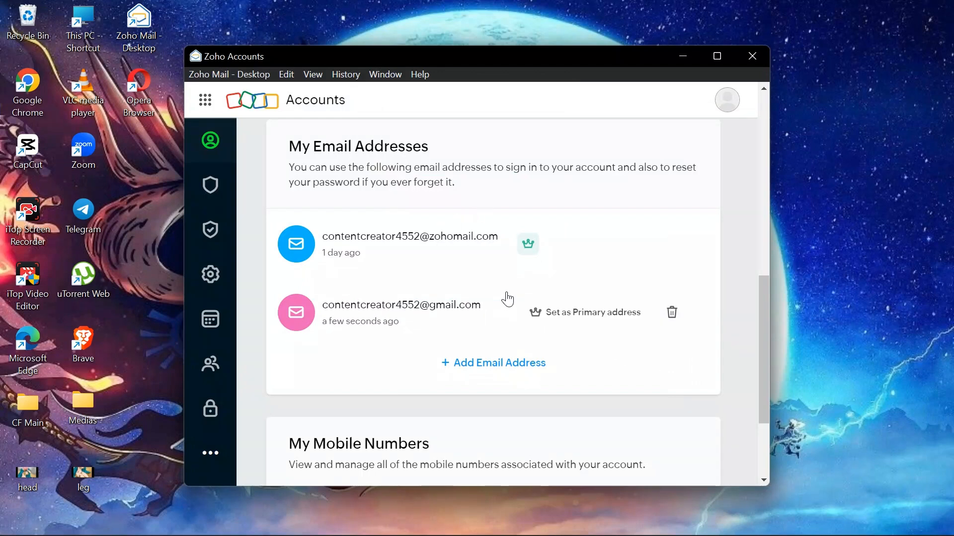
{"action": "mouse_move", "coordinate": [583, 333]}
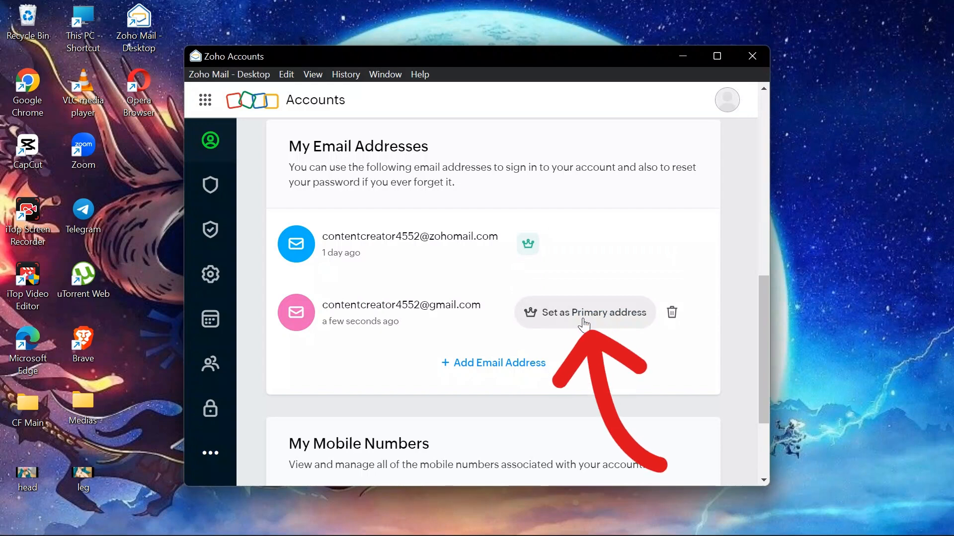
{"action": "left_click", "coordinate": [591, 312]}
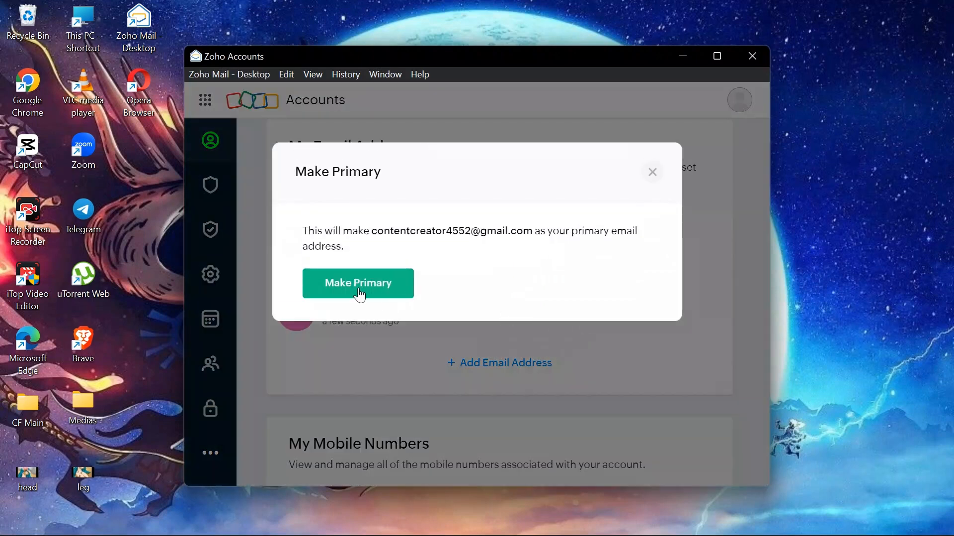
{"action": "left_click", "coordinate": [358, 283]}
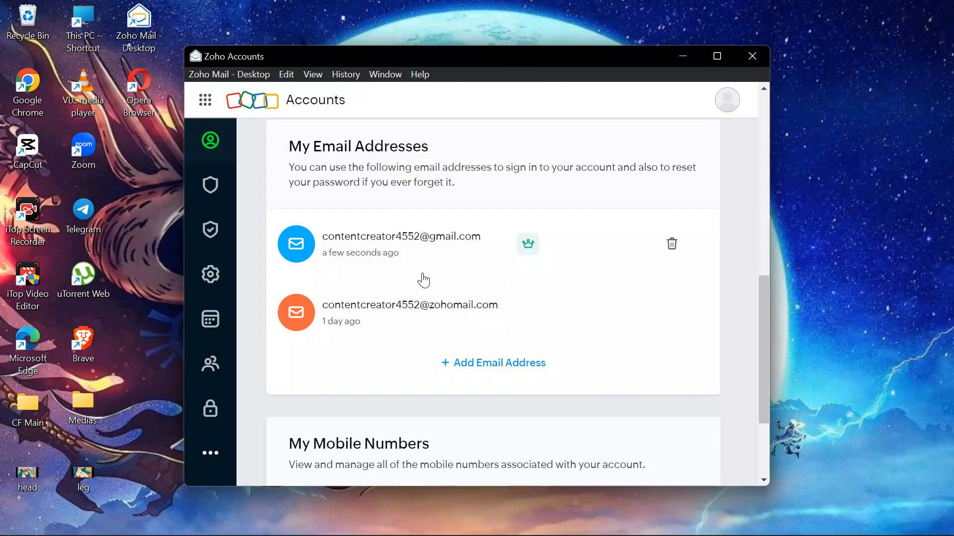
{"action": "mouse_move", "coordinate": [493, 271]}
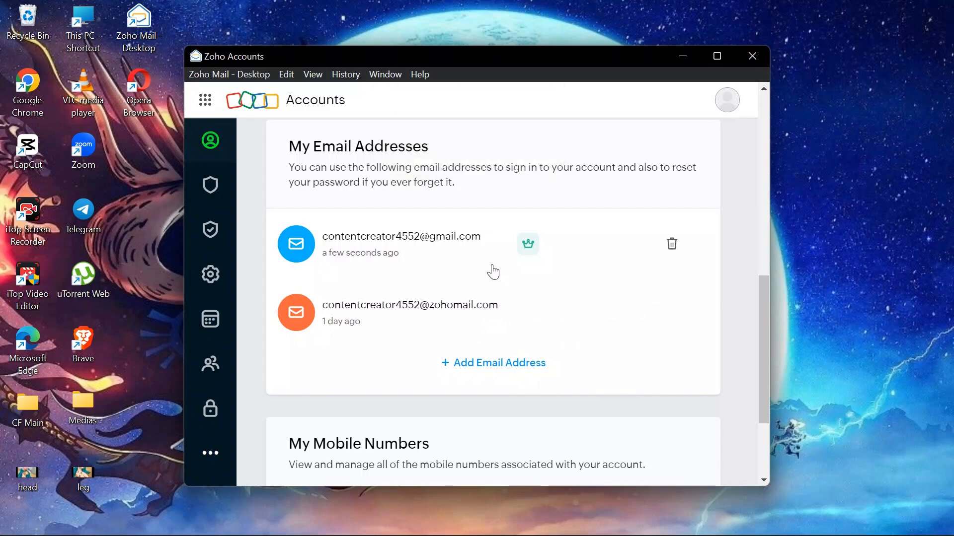
{"action": "mouse_move", "coordinate": [672, 312]}
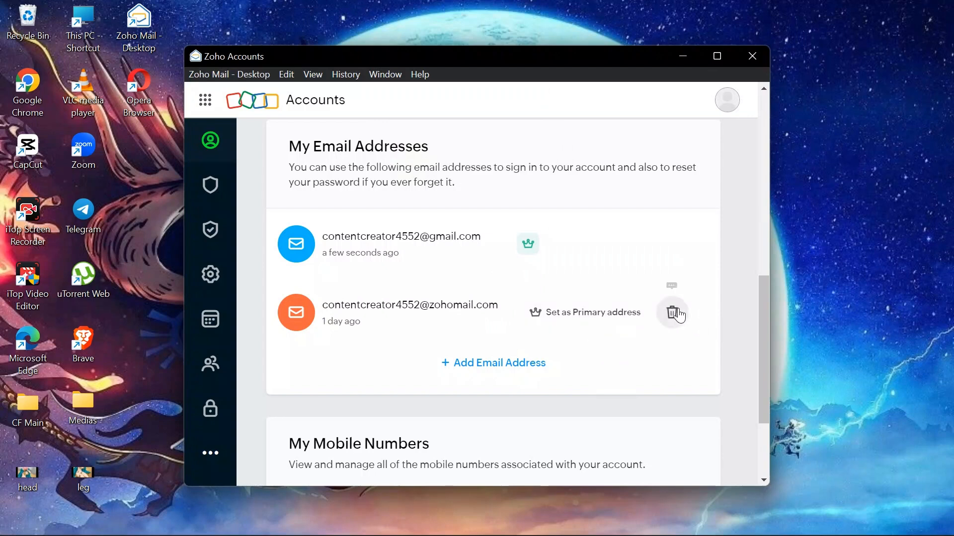
{"action": "mouse_move", "coordinate": [674, 236]}
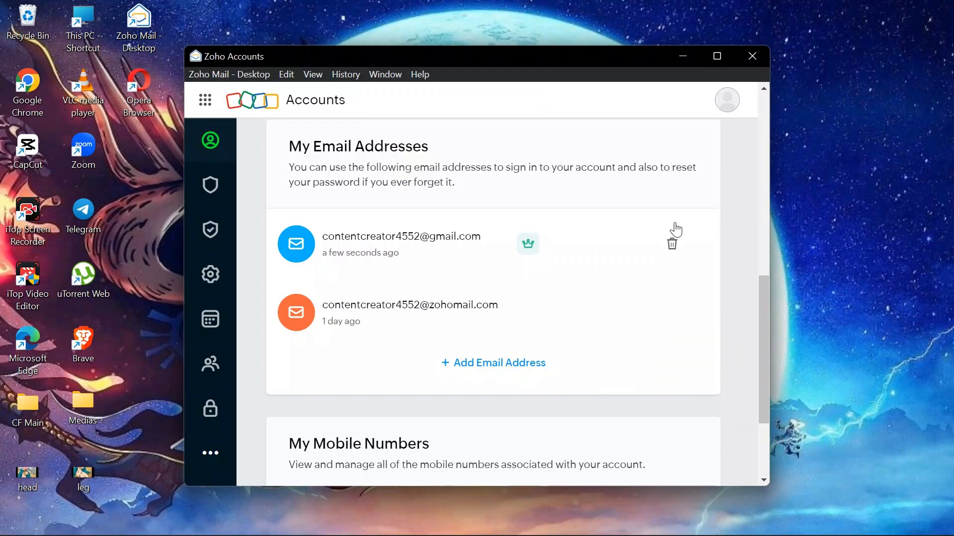
{"action": "mouse_move", "coordinate": [753, 56]}
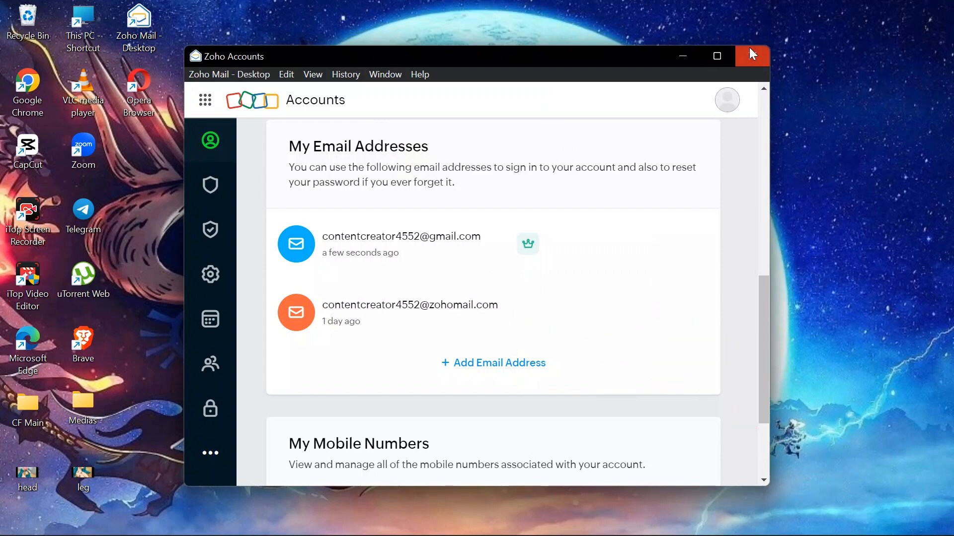
Close the Zoho Accounts window after reviewing the email address list
{"action": "left_click", "coordinate": [753, 55]}
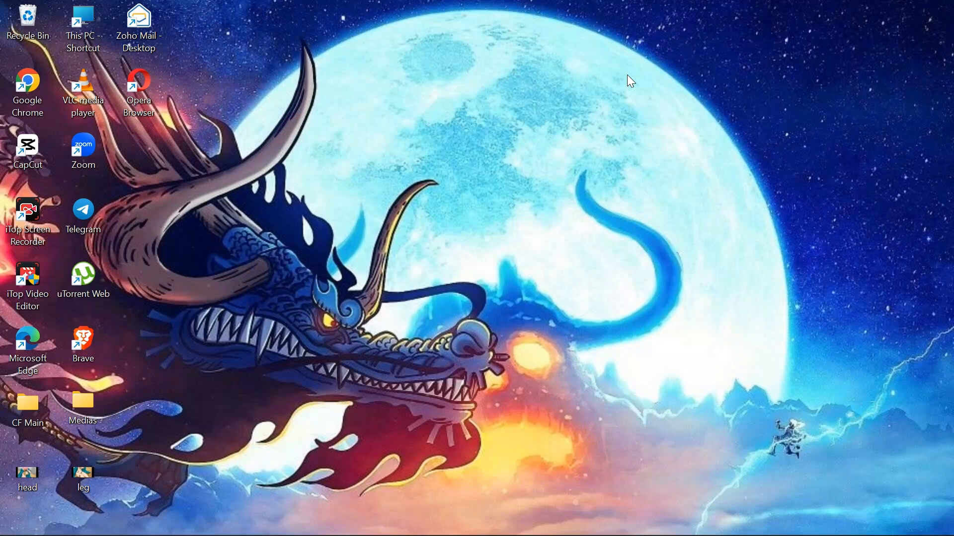
{"action": "mouse_move", "coordinate": [651, 105]}
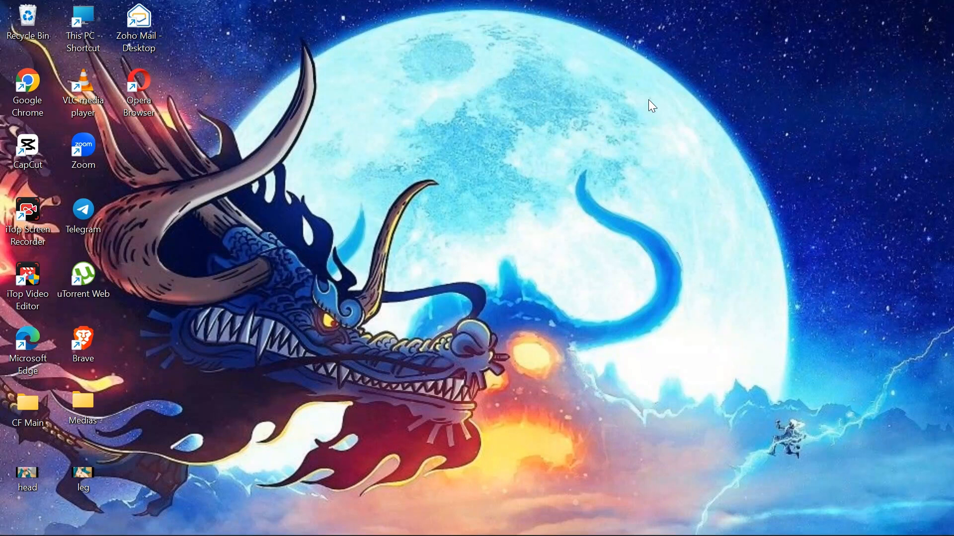
{"action": "mouse_move", "coordinate": [666, 166]}
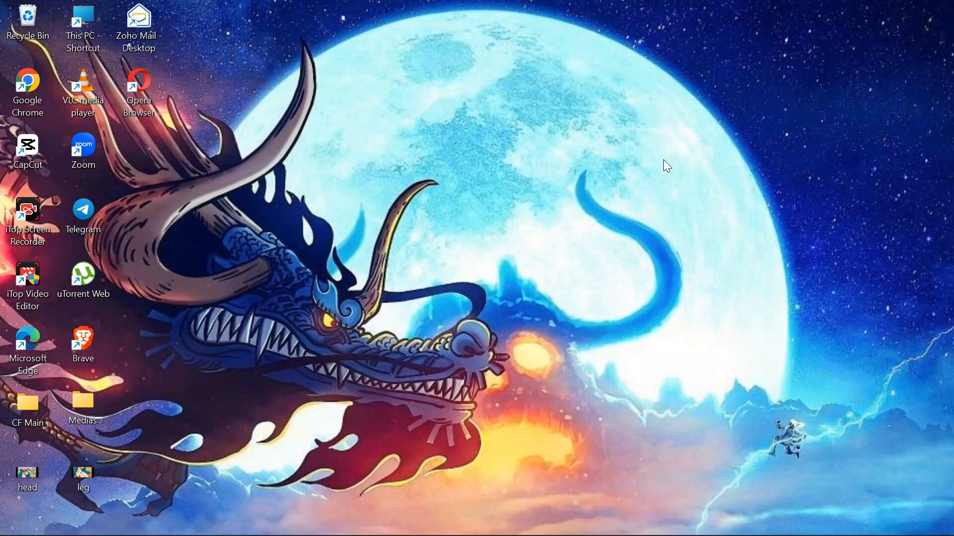